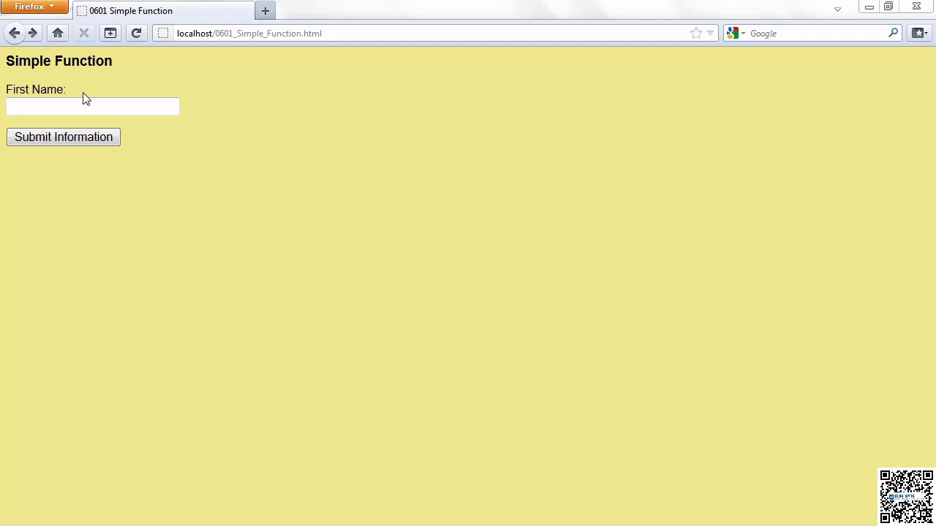
- Enter 'Steve' as the first name and submit the Simple Function form
text(Steve)
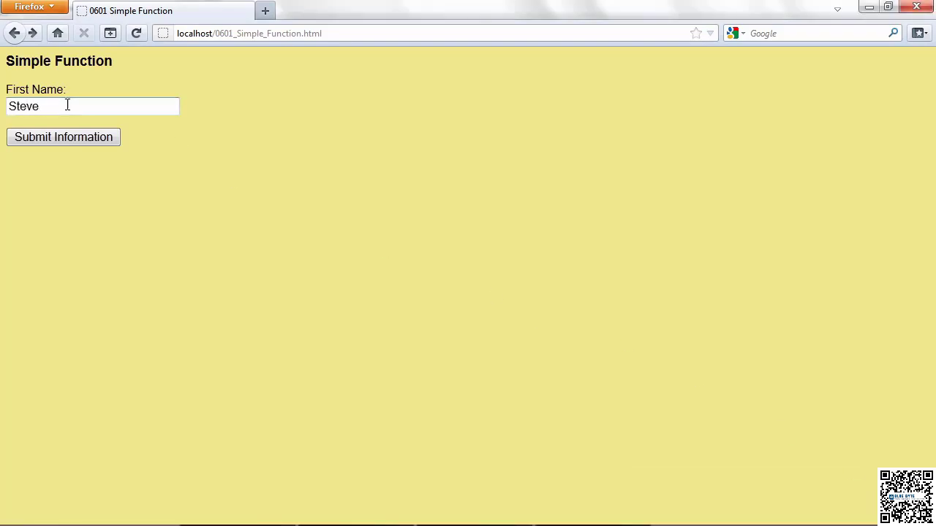
click(63, 137)
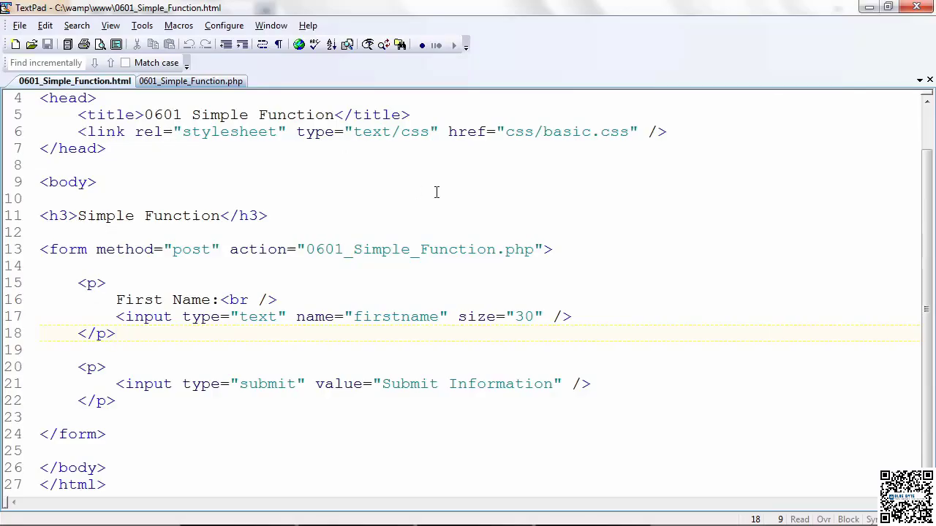
scroll(down, 3)
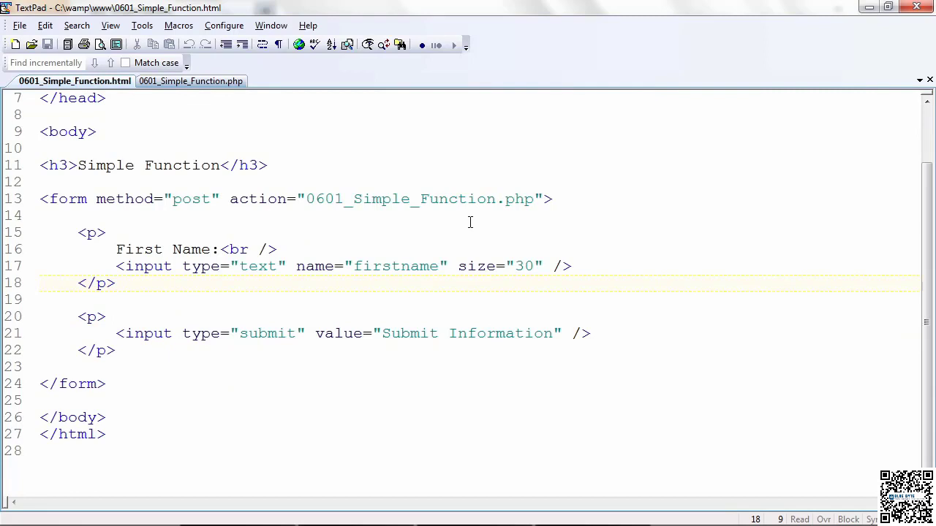
double_click(266, 333)
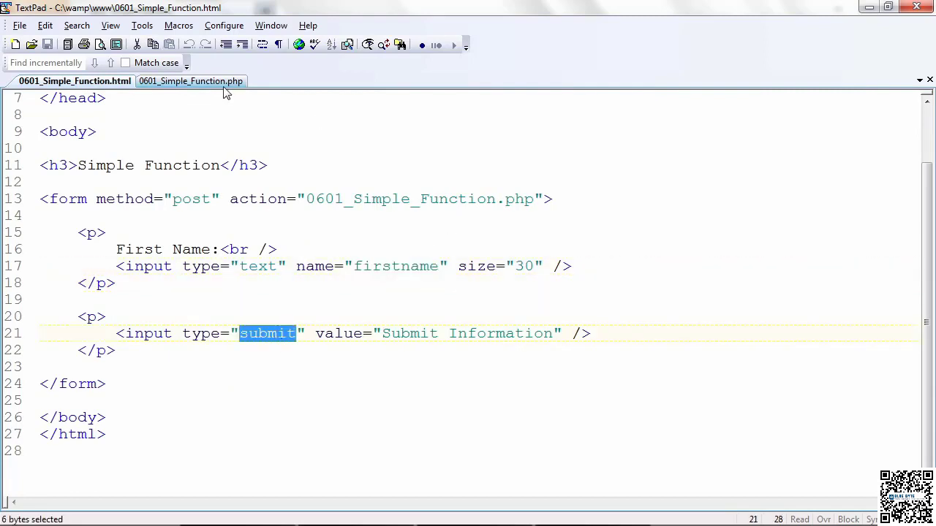
- Switch to 0601_Simple_Function.php and highlight the displayMsg() call and its empty parentheses
click(188, 81)
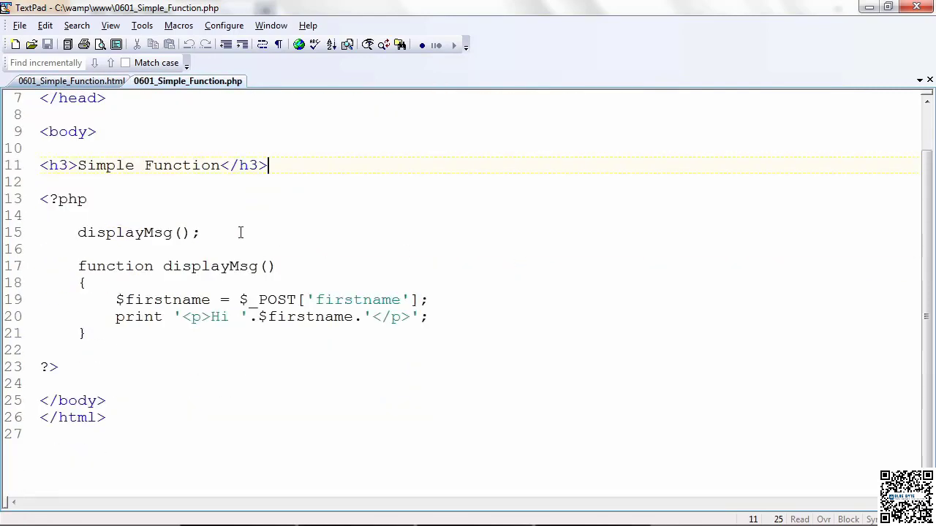
double_click(128, 233)
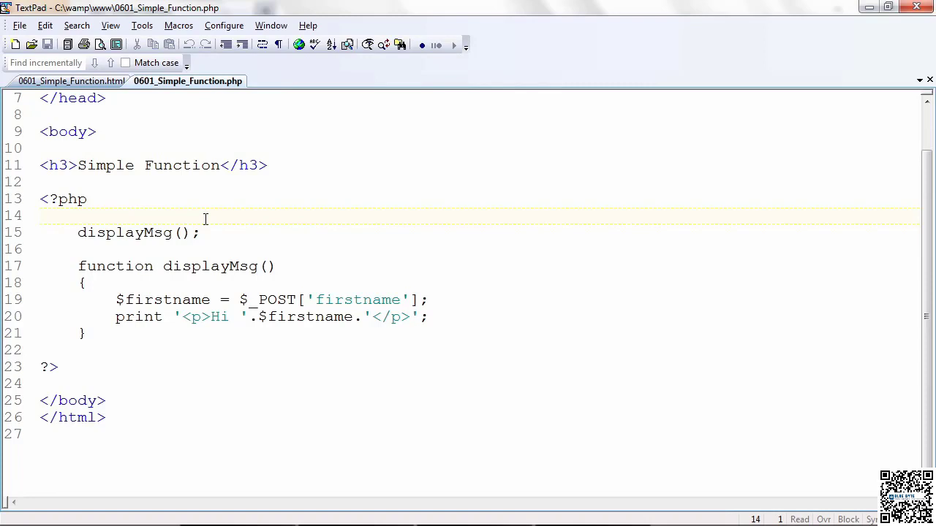
mouse_move(82, 266)
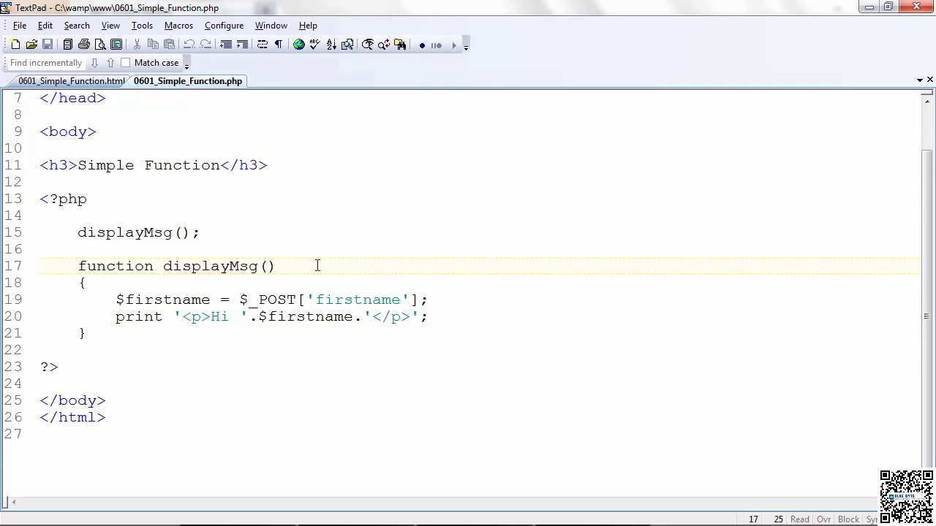
click(266, 266)
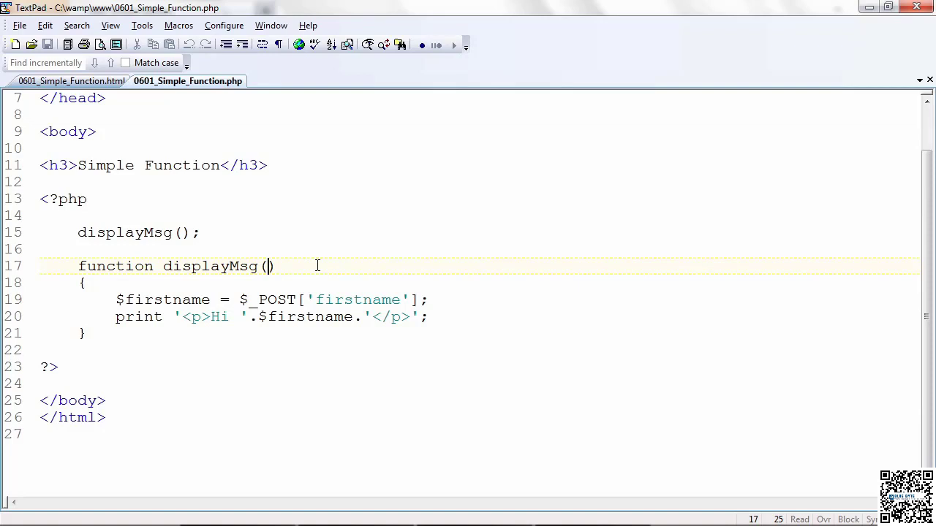
mouse_move(130, 266)
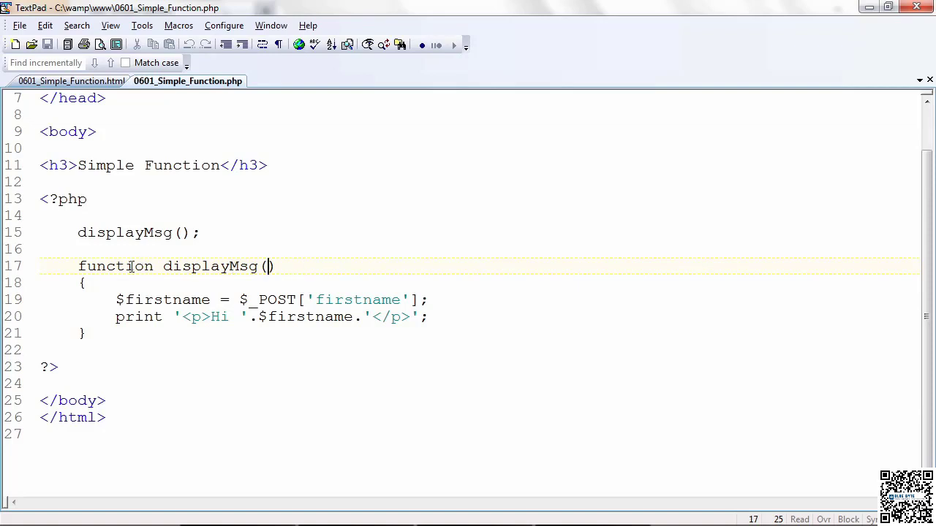
double_click(115, 266)
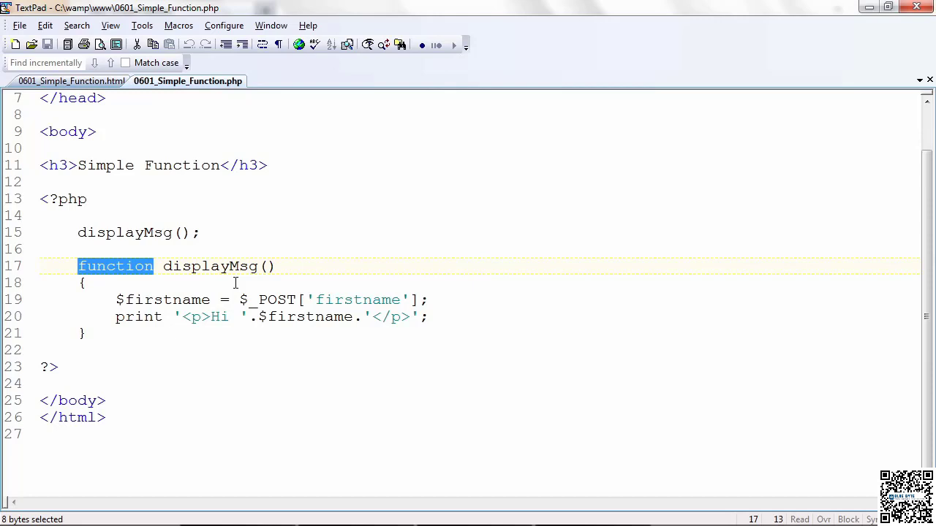
click(81, 283)
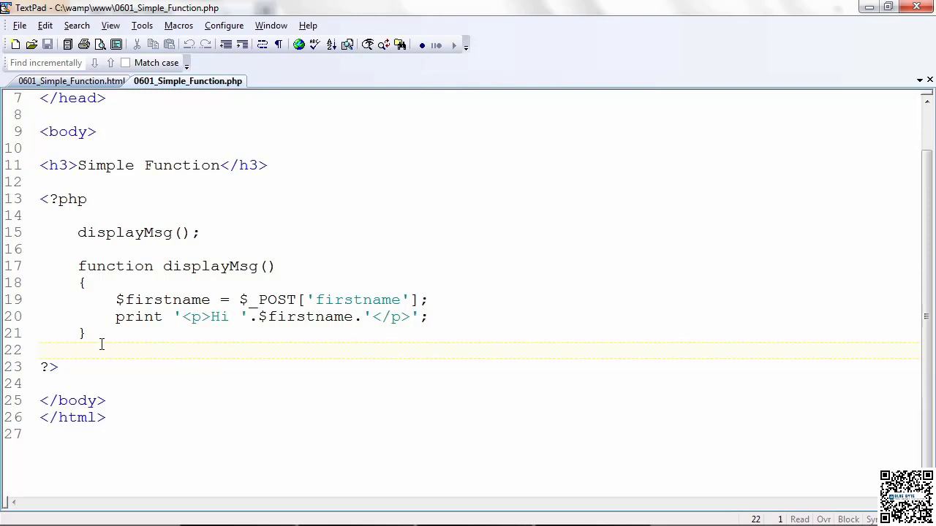
double_click(210, 266)
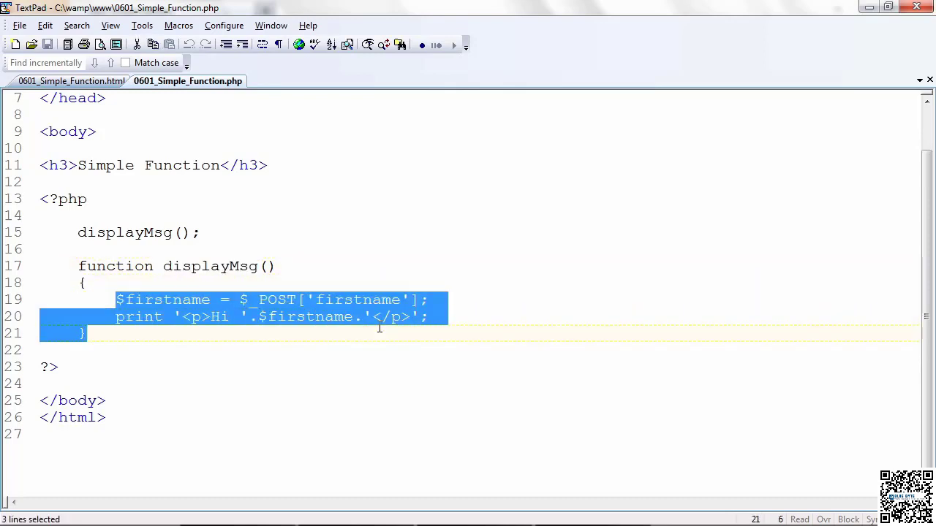
click(442, 328)
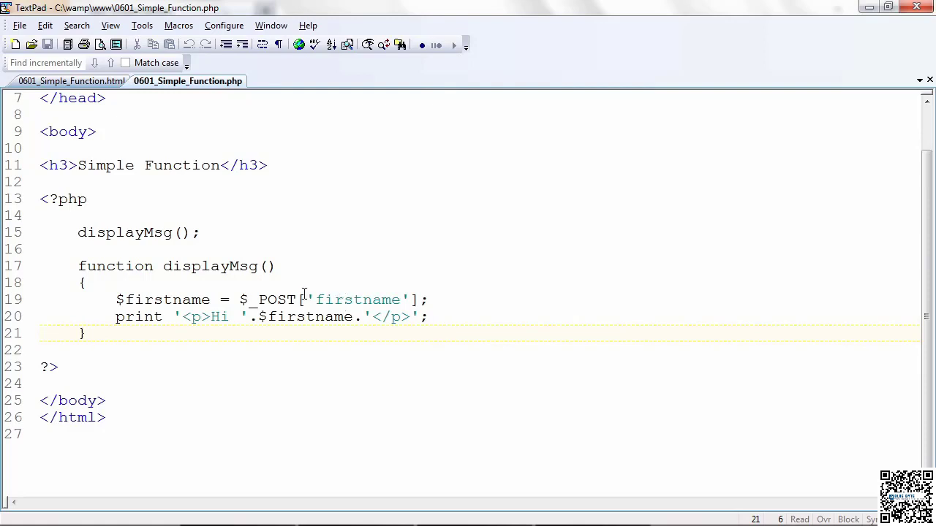
click(86, 283)
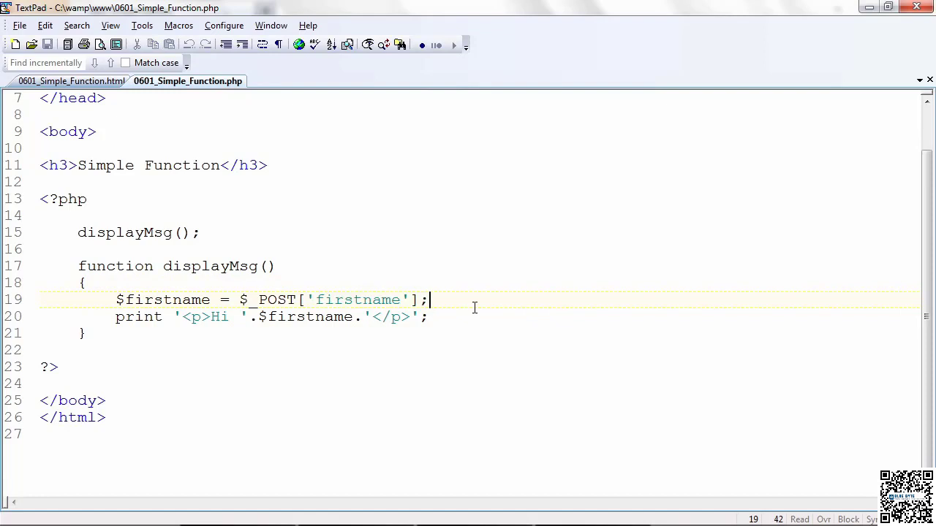
double_click(356, 300)
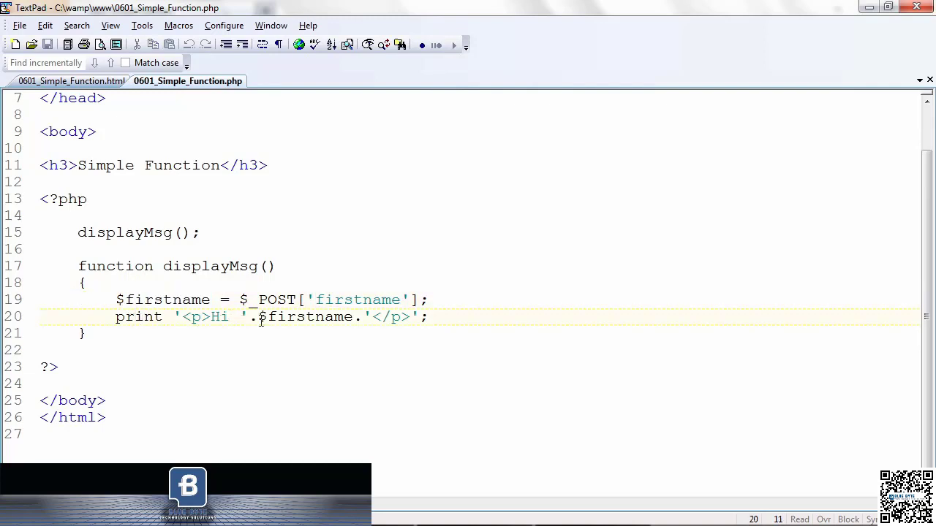
click(430, 316)
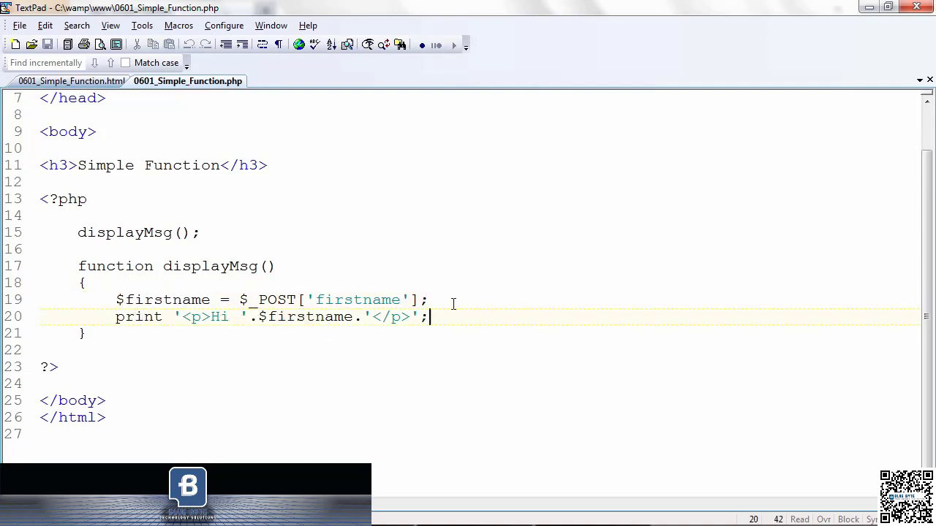
click(426, 298)
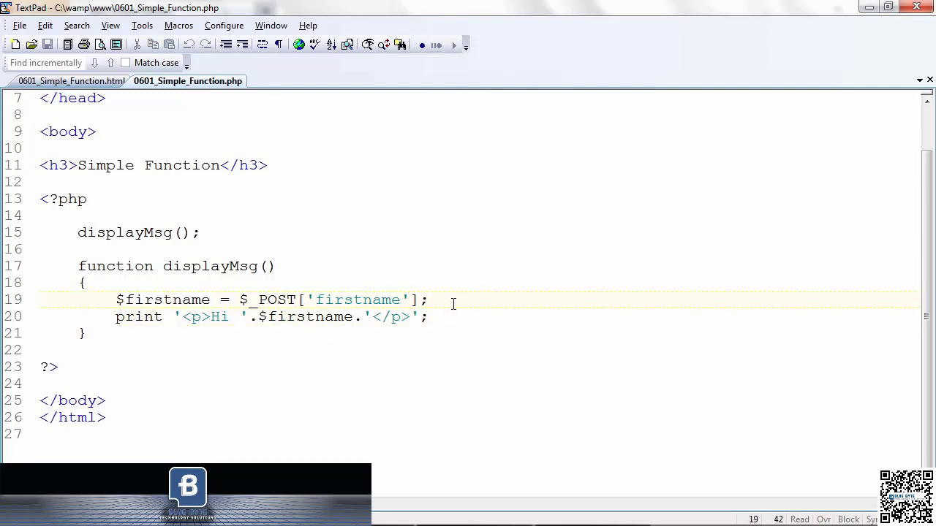
click(257, 266)
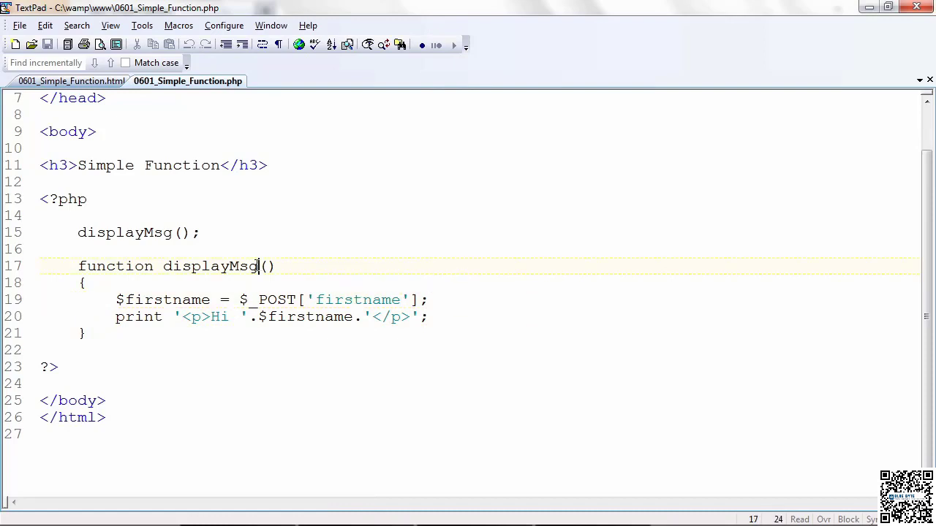
click(85, 233)
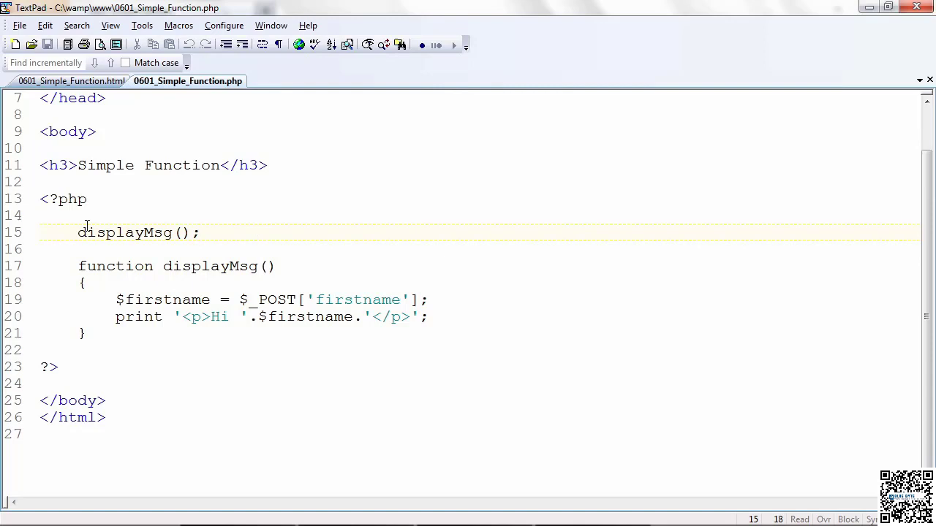
mouse_move(81, 232)
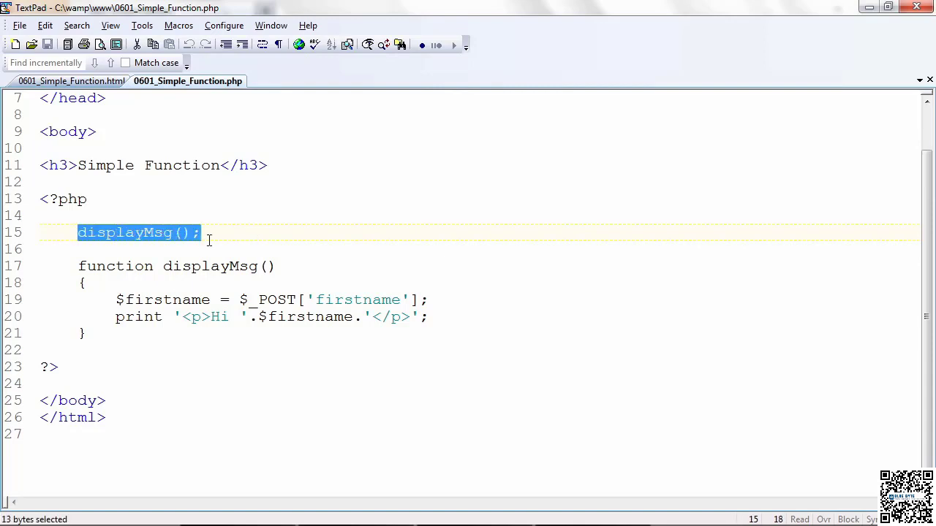
mouse_move(232, 240)
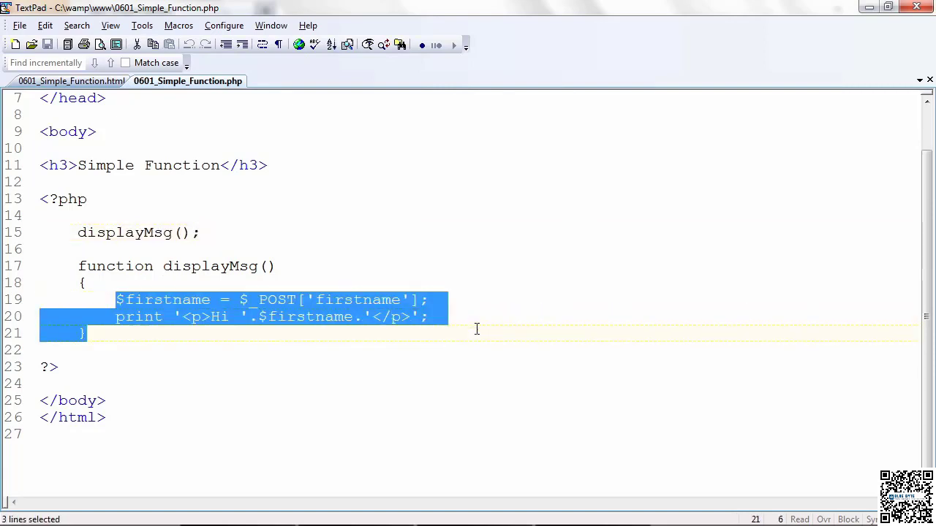
click(445, 333)
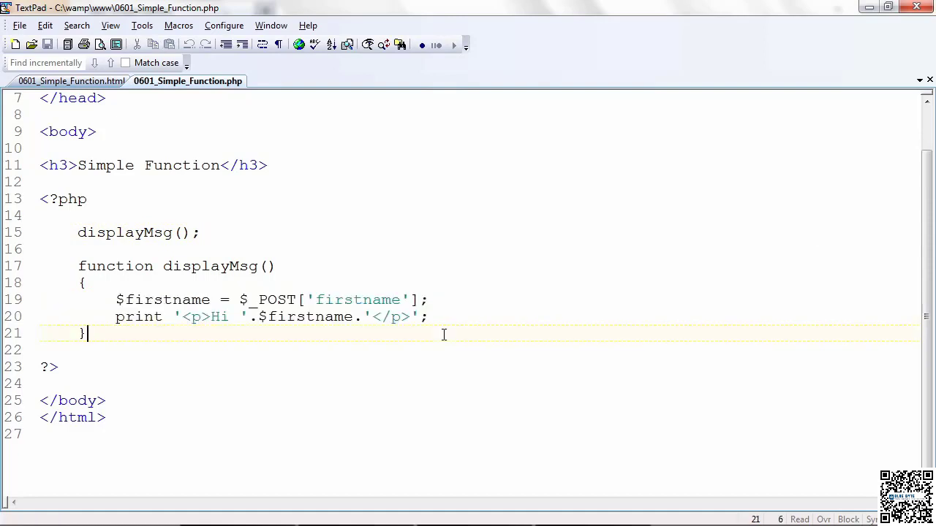
drag(79, 266, 85, 333)
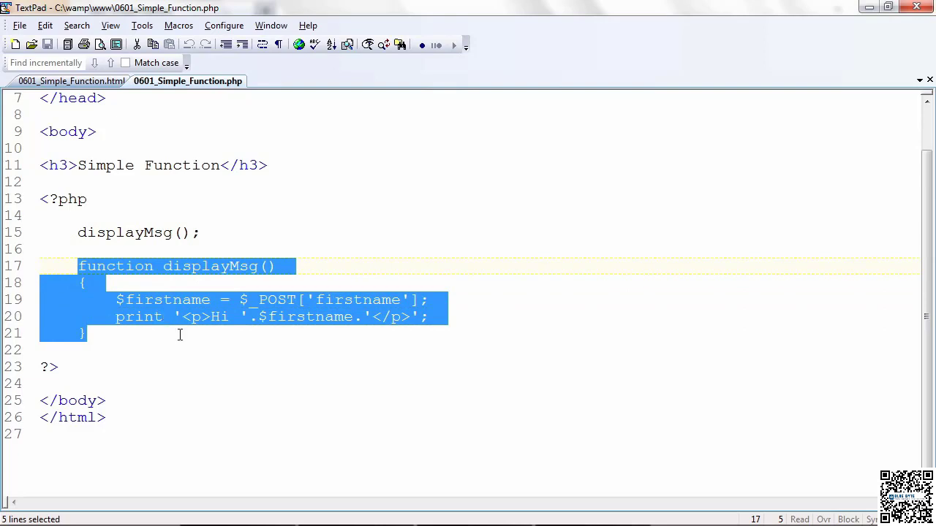
mouse_move(79, 232)
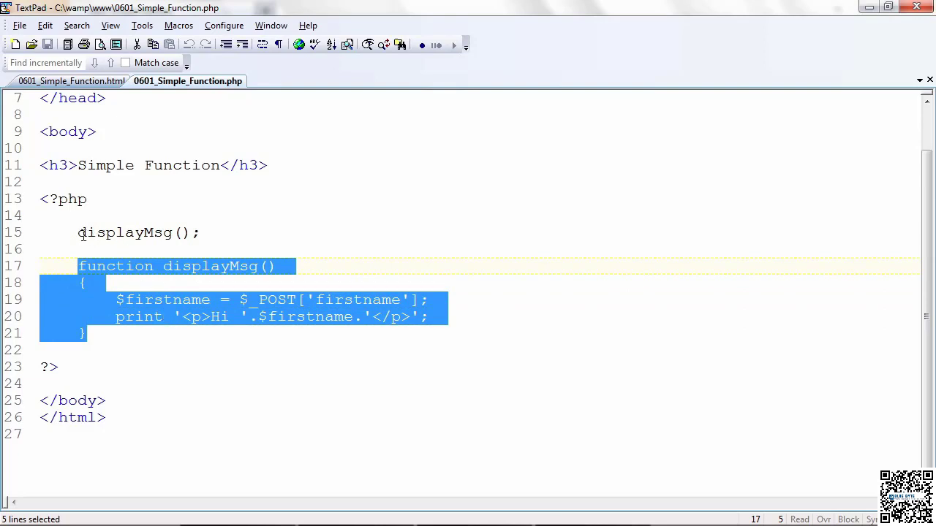